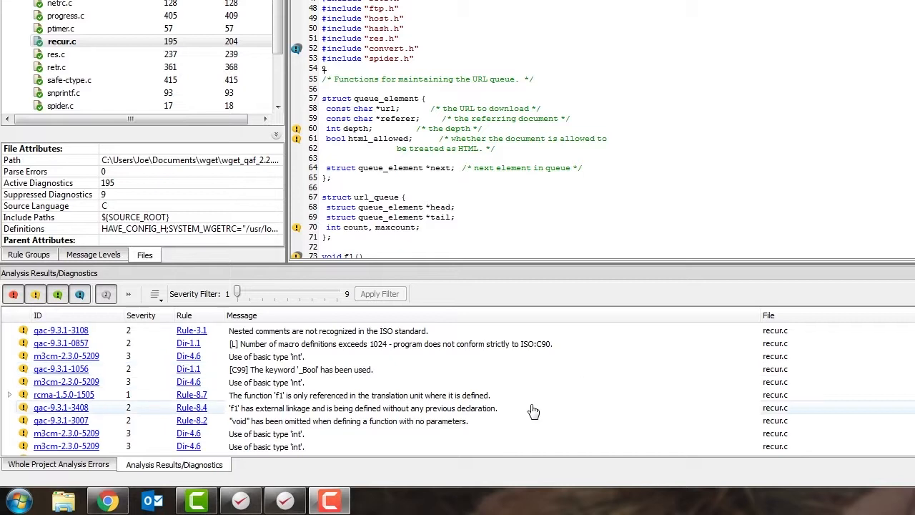
pyautogui.moveTo(520, 418)
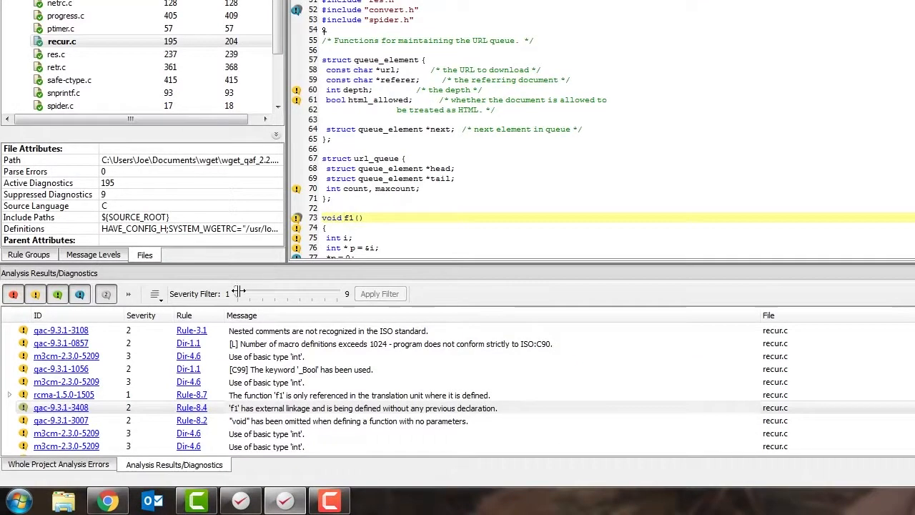
# Filter recur.c diagnostics to severity 7, then return the severity threshold to 1
pyautogui.moveTo(234, 290); pyautogui.dragTo(310, 293)
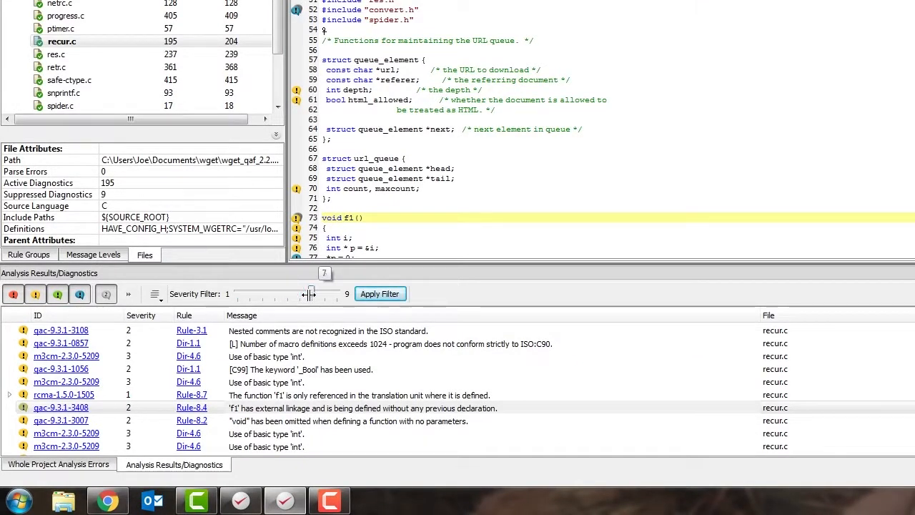
pyautogui.moveTo(241, 294); pyautogui.dragTo(311, 293)
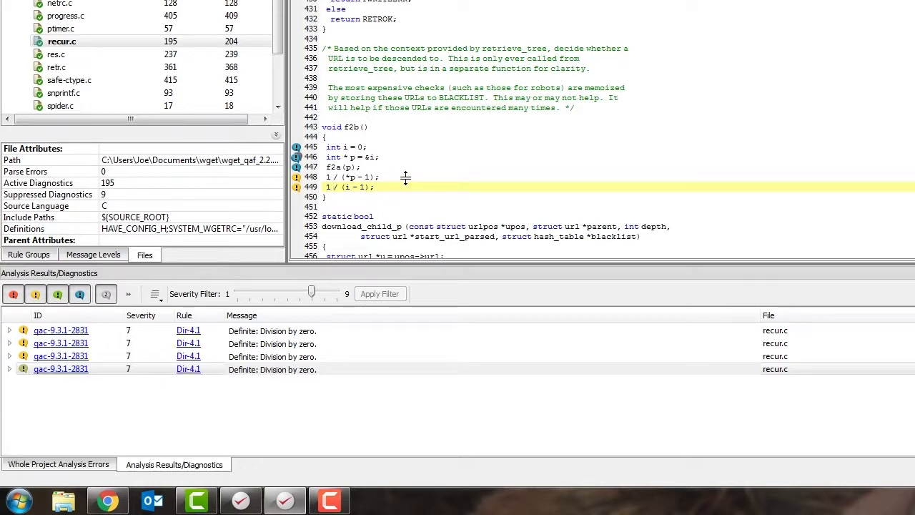
pyautogui.moveTo(311, 293); pyautogui.dragTo(238, 293)
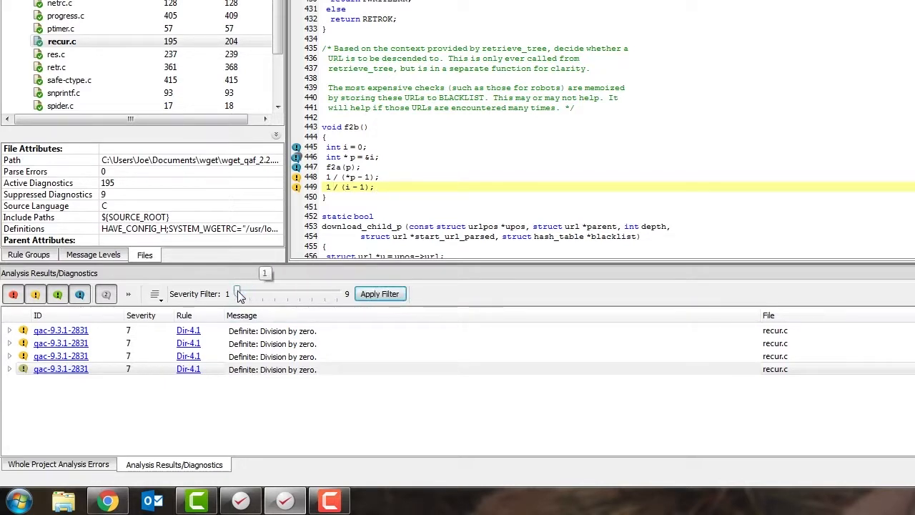
pyautogui.click(379, 294)
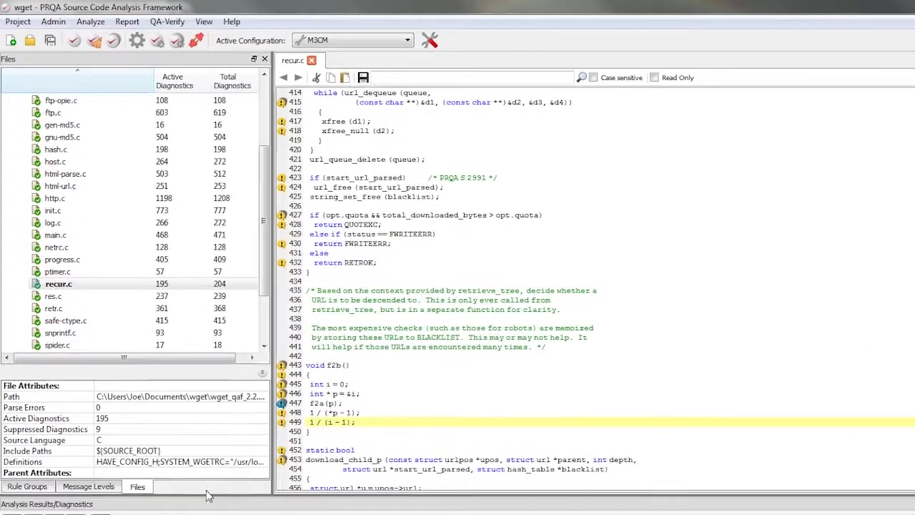
# Show the M3CM rule group tree with active and total violation counts
pyautogui.click(28, 486)
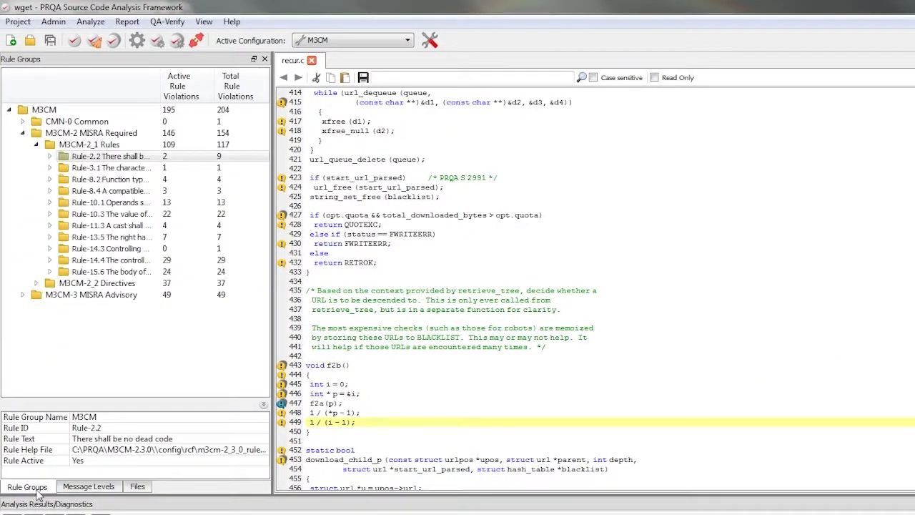
pyautogui.click(111, 179)
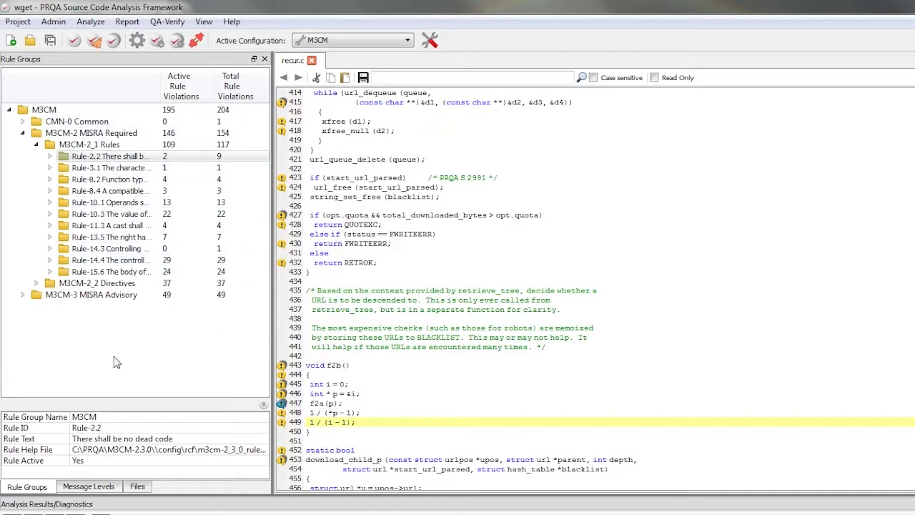
pyautogui.moveTo(117, 357)
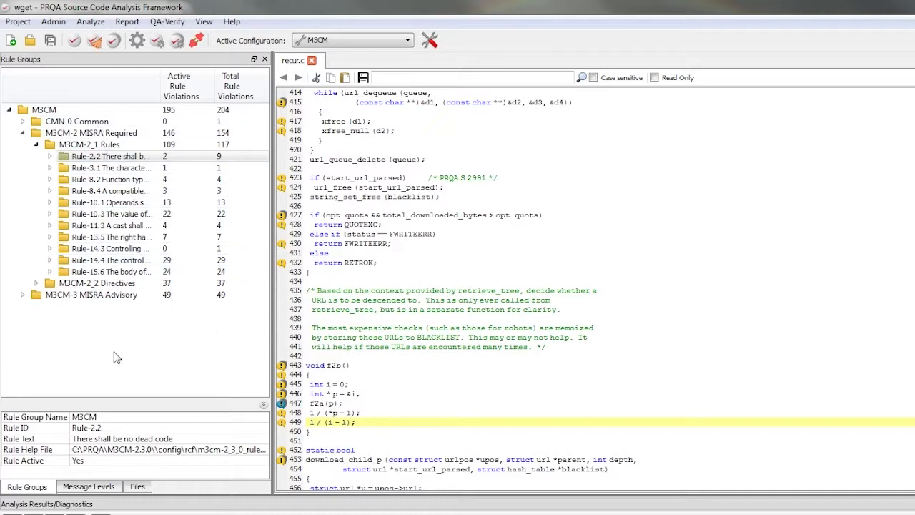
pyautogui.rightClick(111, 155)
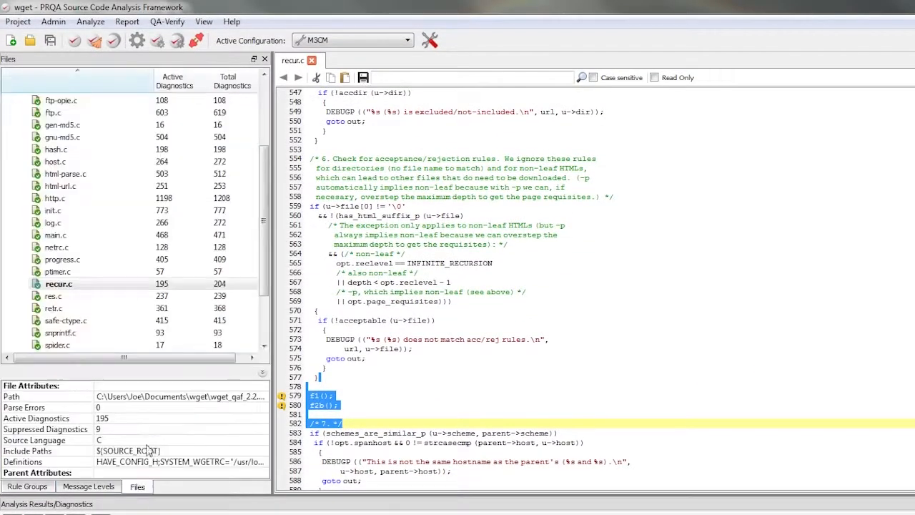
# Bring up recur.c's file actions to re-analyze the file
pyautogui.rightClick(58, 284)
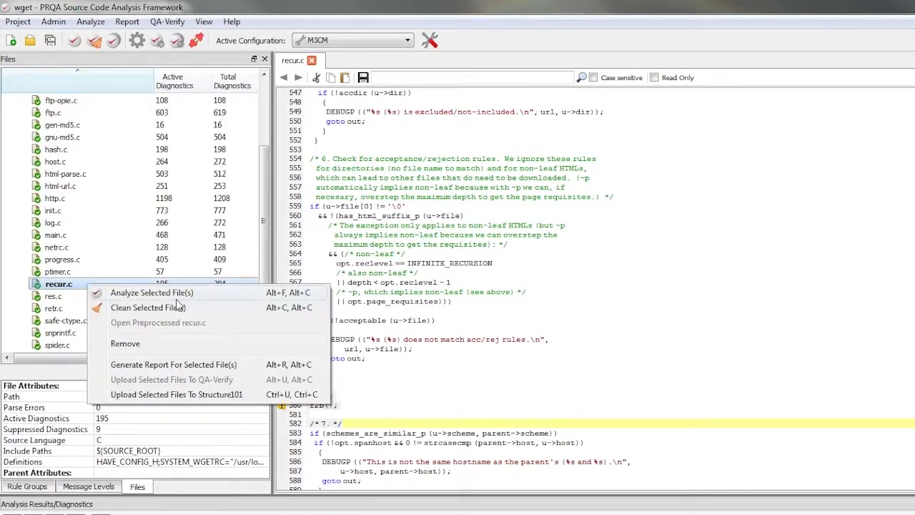
pyautogui.moveTo(207, 297)
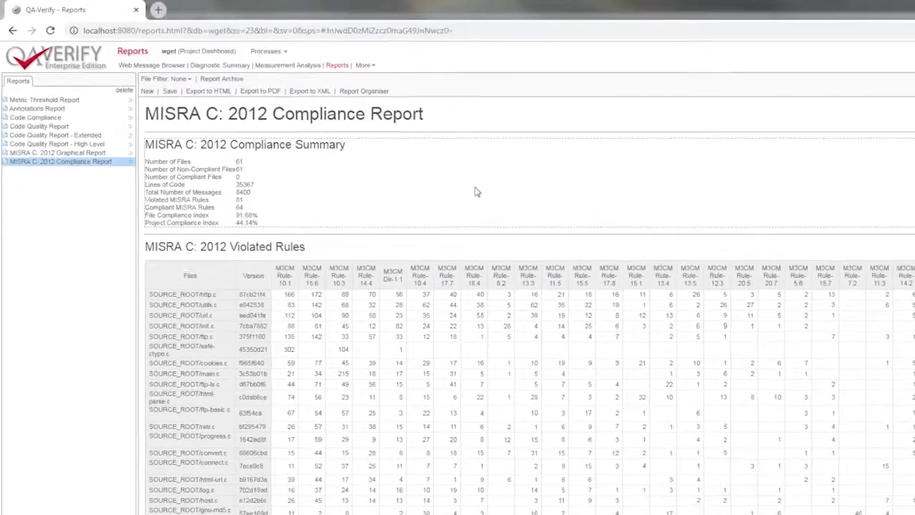
# Scroll the MISRA C:2012 Compliance Report down to the Violated Rules table
pyautogui.scroll(-3)
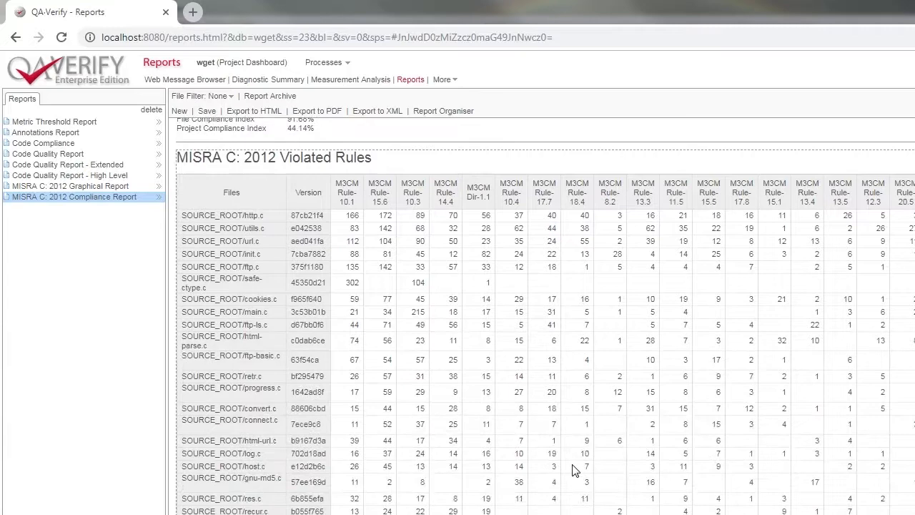
pyautogui.scroll(-3)
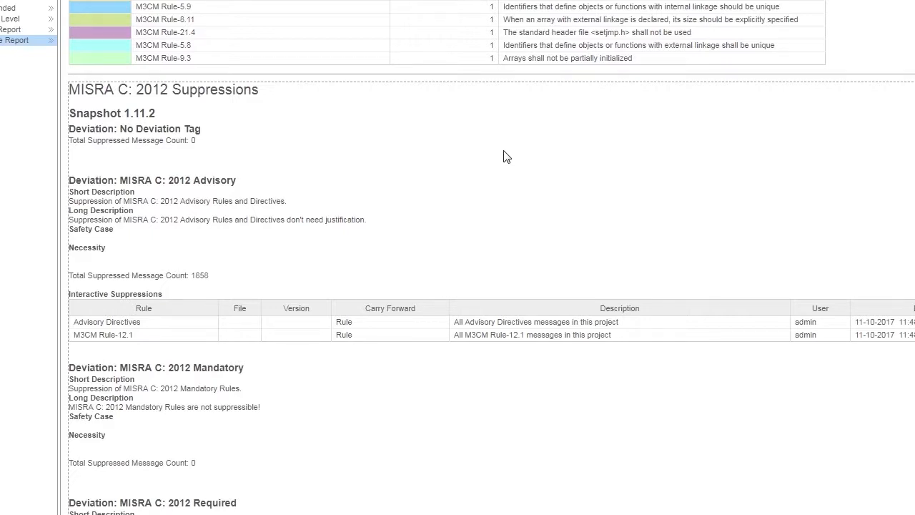
pyautogui.scroll(-3)
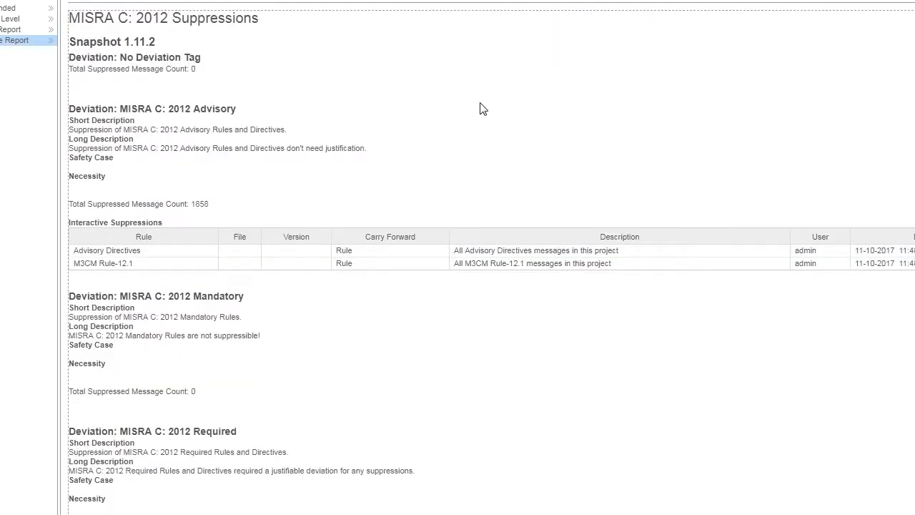